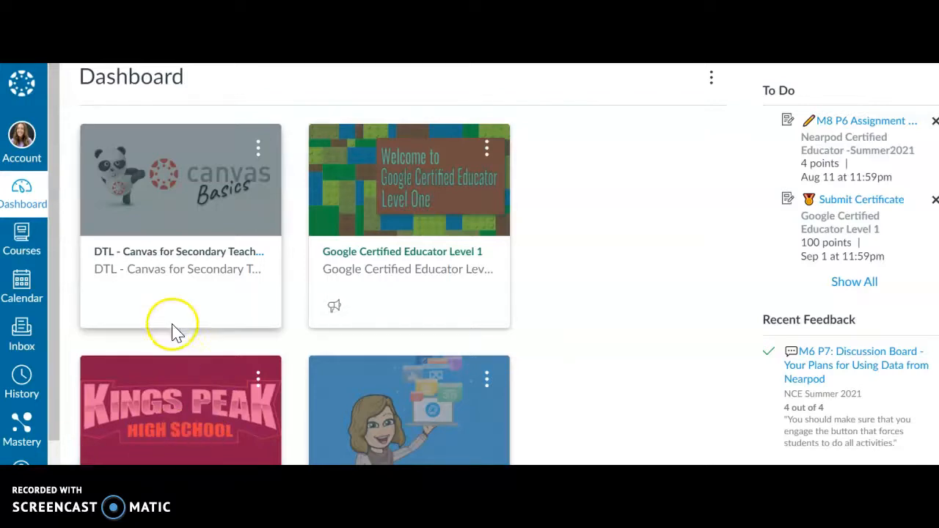
pyautogui.moveTo(74, 224)
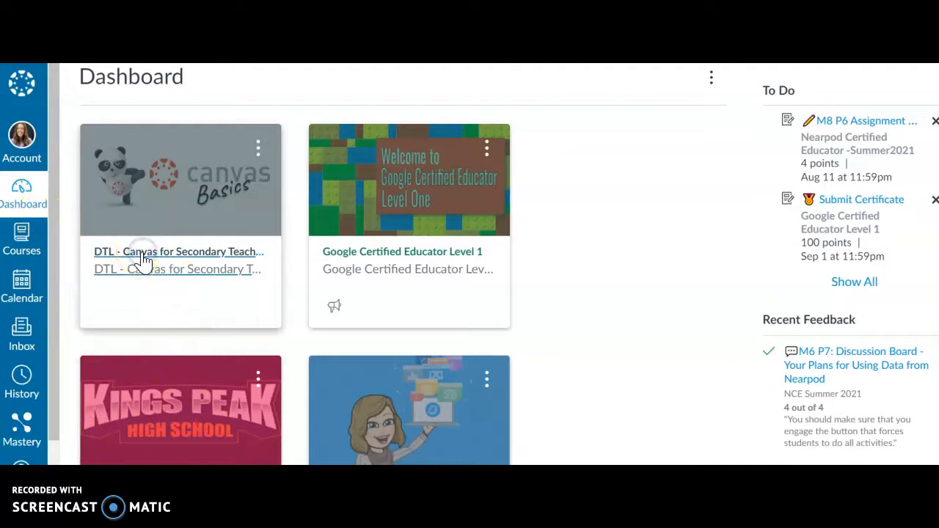
# - Open the DTL - Canvas for Secondary Teachers course card and go to its Grades page
pyautogui.click(178, 252)
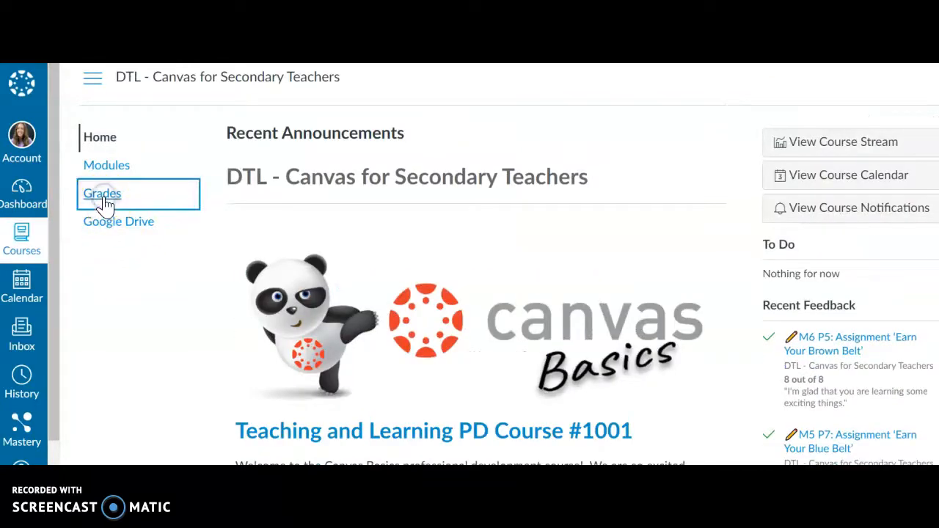
pyautogui.click(102, 193)
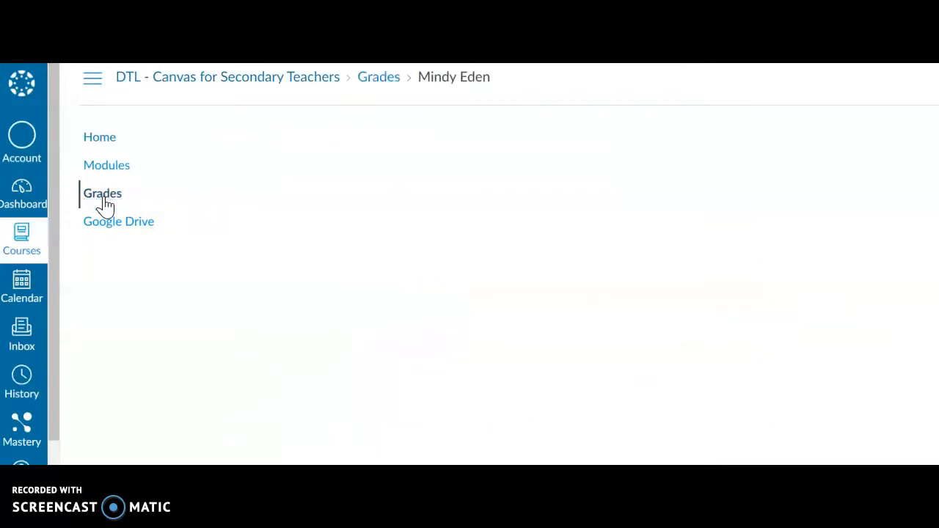
pyautogui.click(102, 193)
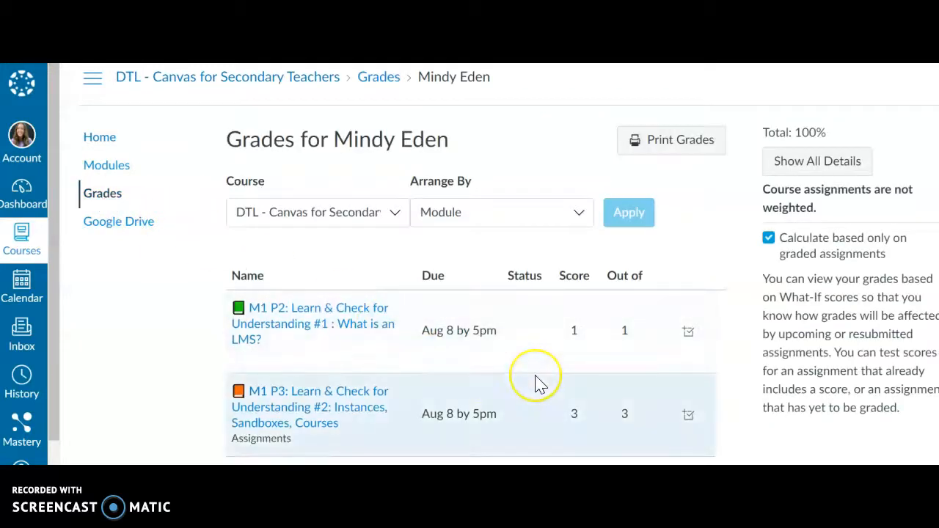
pyautogui.scroll(-3)
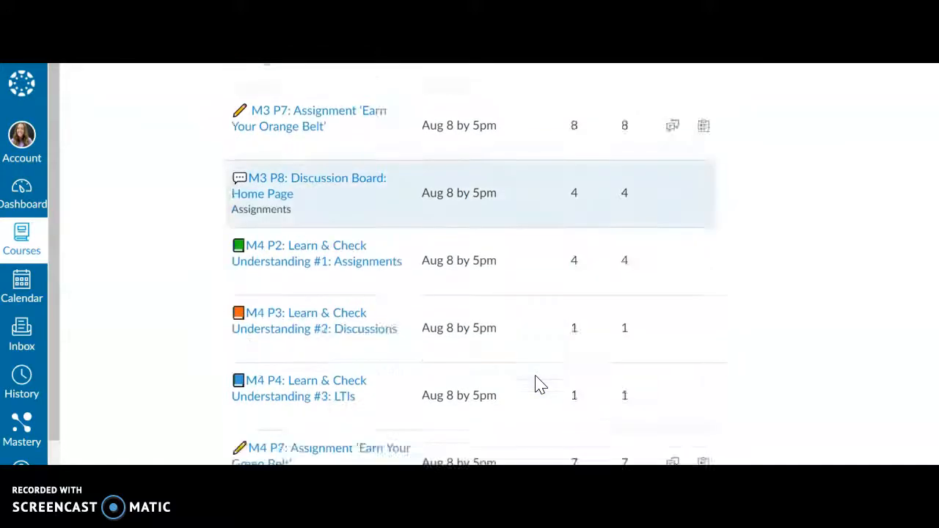
pyautogui.scroll(-3)
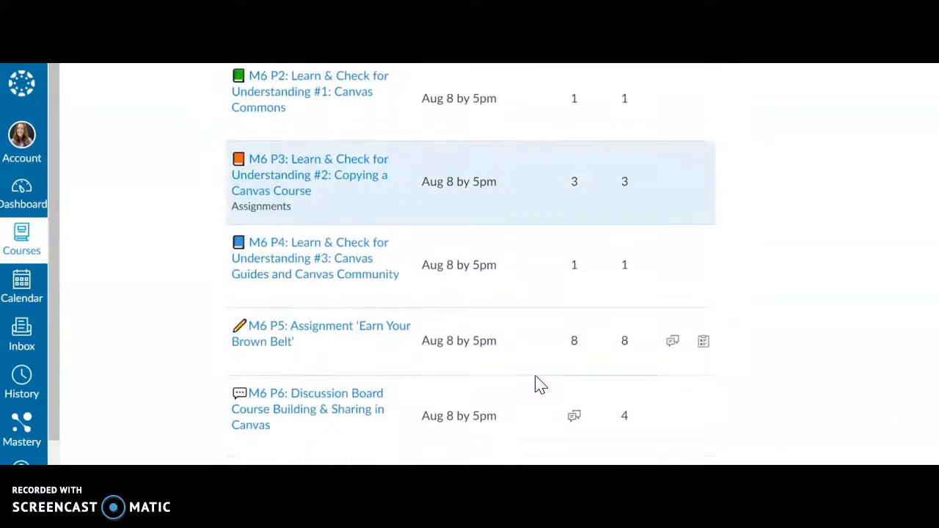
pyautogui.scroll(-3)
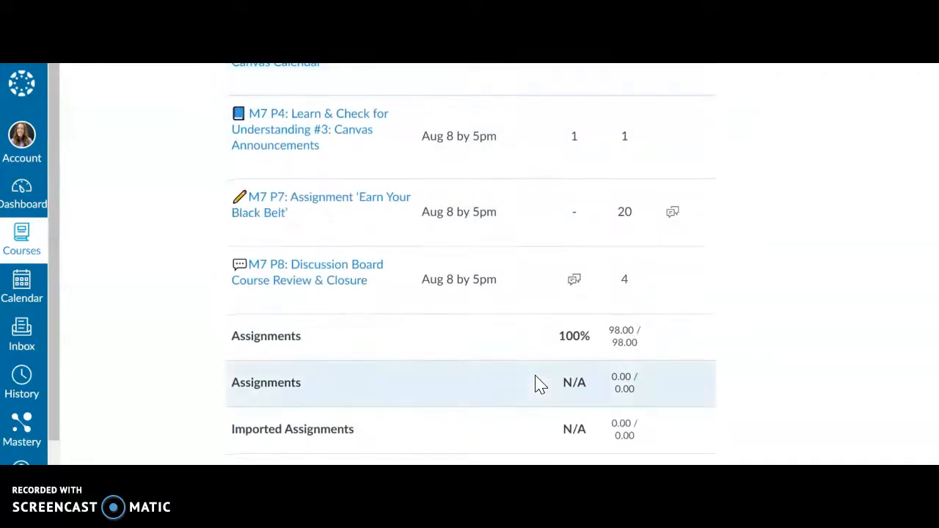
pyautogui.scroll(-3)
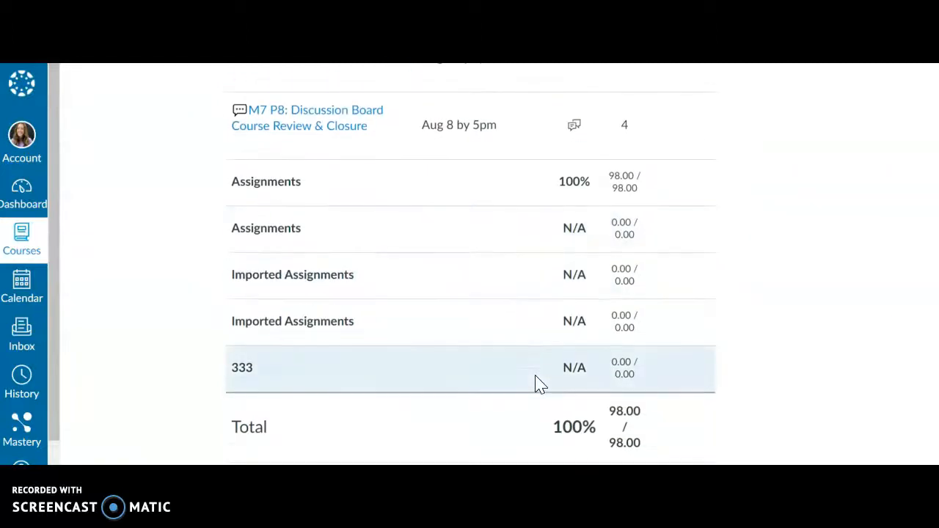
pyautogui.scroll(3)
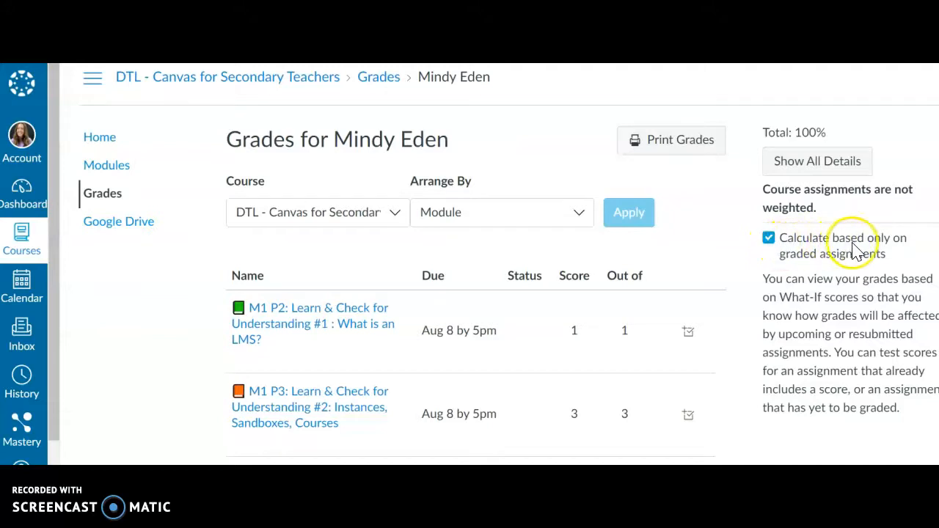
pyautogui.scroll(-3)
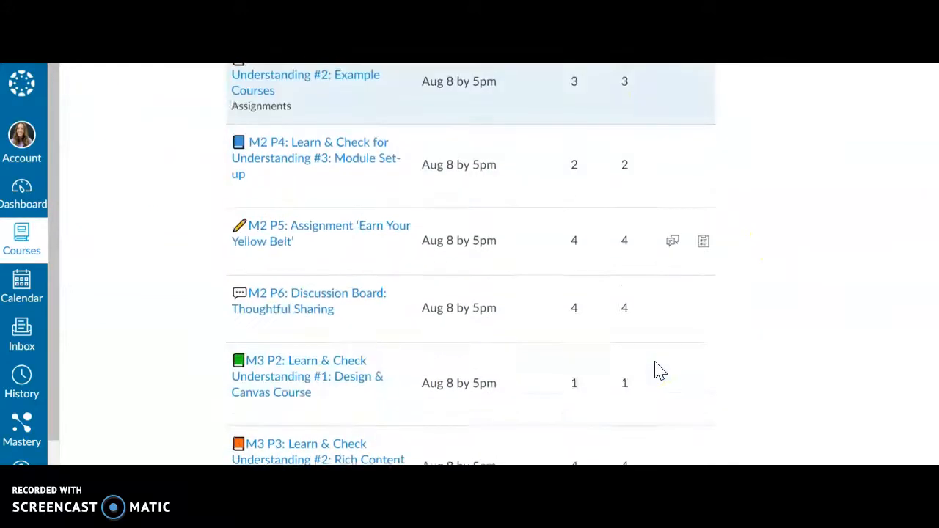
pyautogui.scroll(-3)
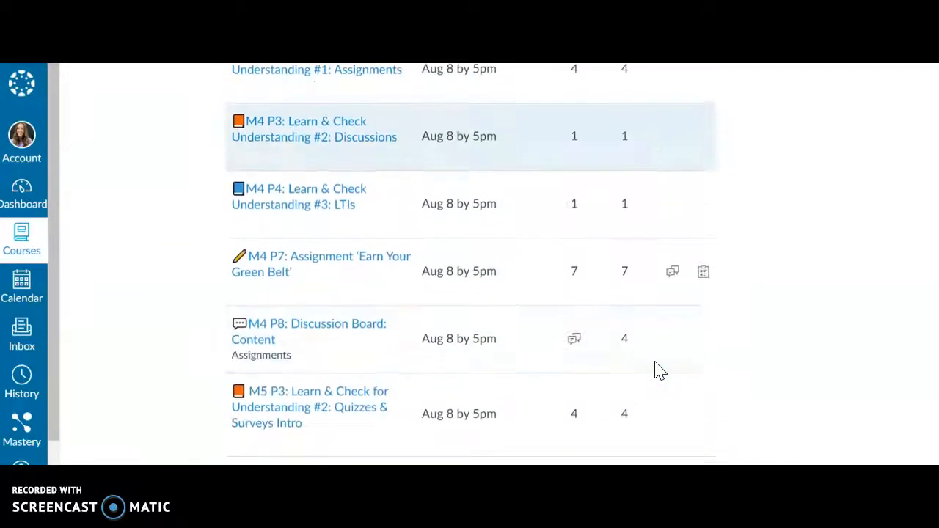
pyautogui.moveTo(578, 344)
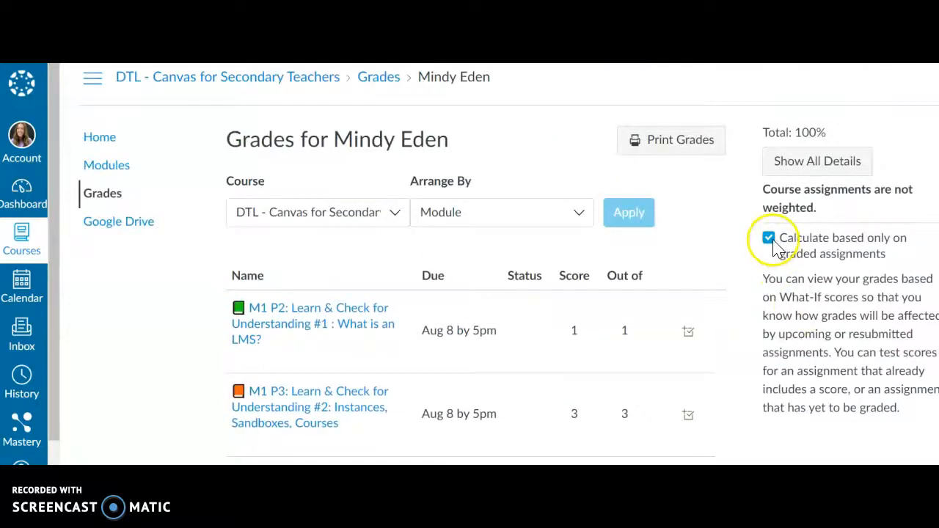
pyautogui.click(768, 237)
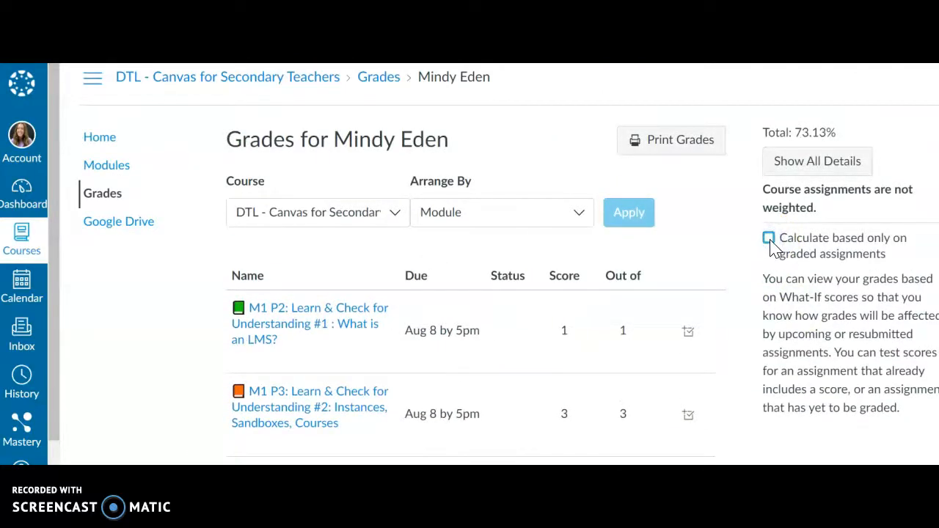
pyautogui.click(768, 237)
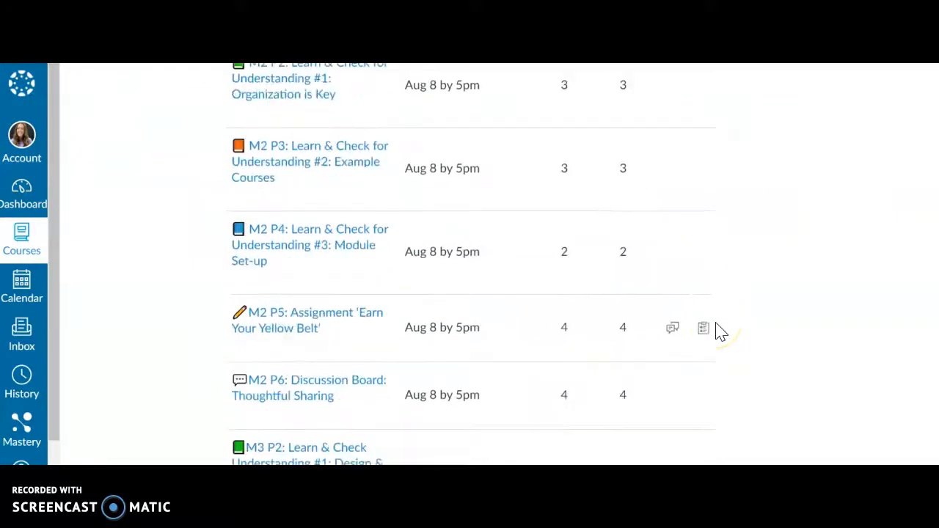
pyautogui.scroll(-3)
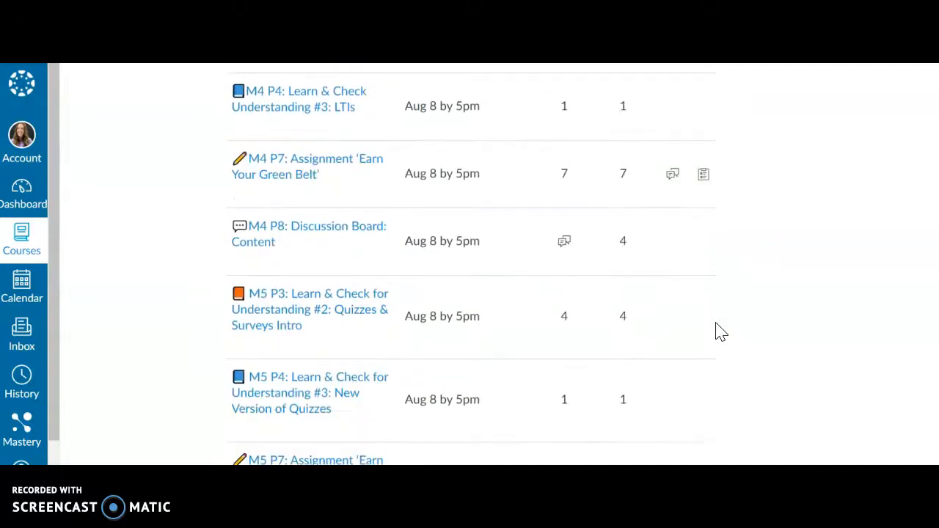
pyautogui.scroll(-3)
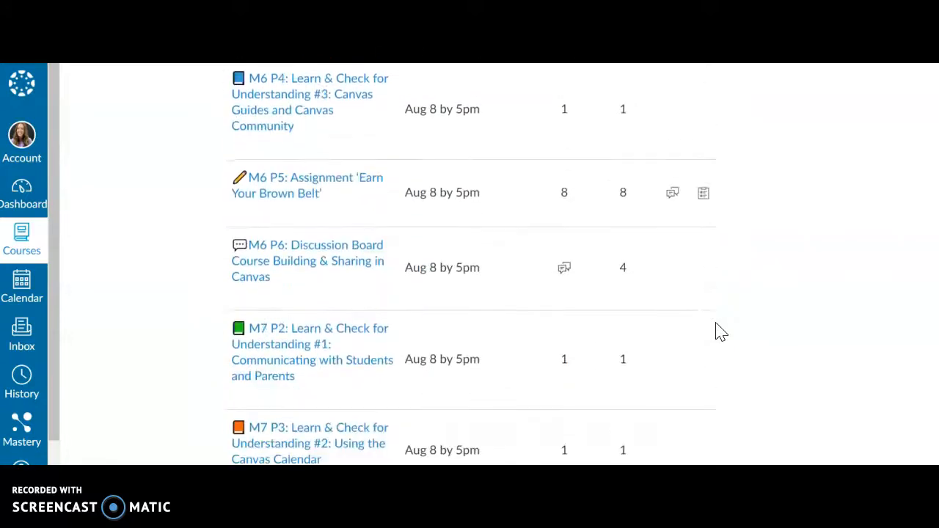
pyautogui.scroll(-3)
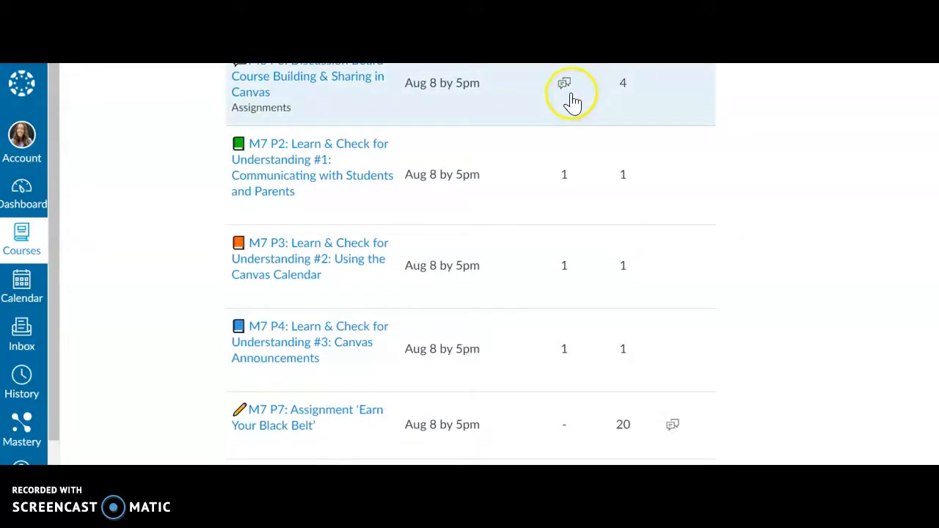
pyautogui.scroll(-3)
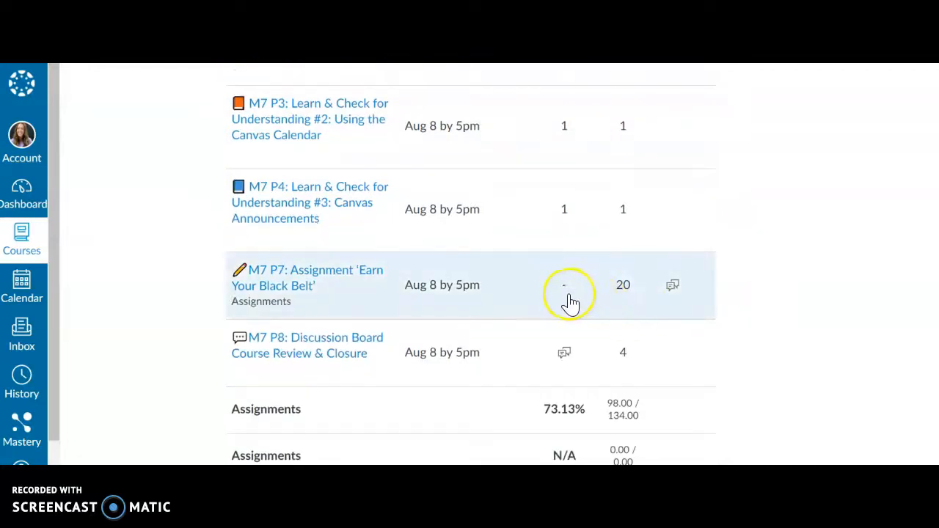
pyautogui.moveTo(591, 304)
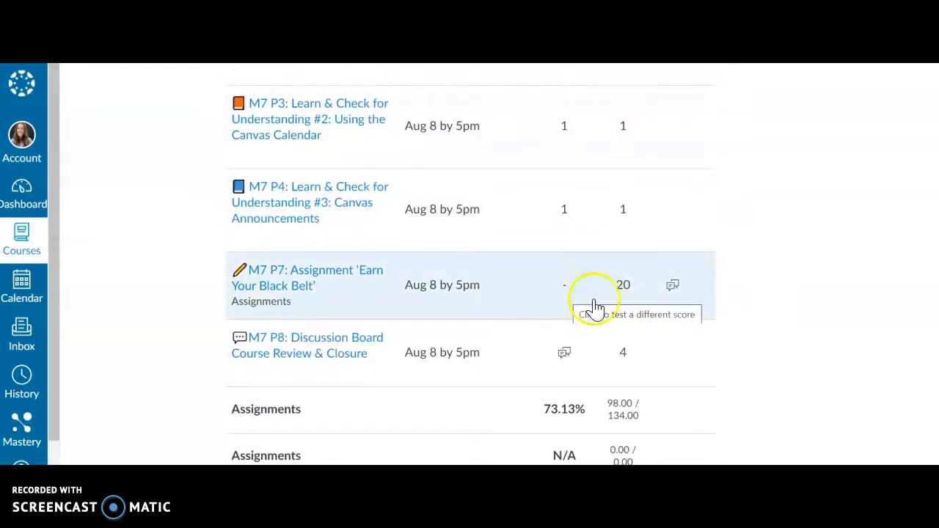
pyautogui.moveTo(775, 328)
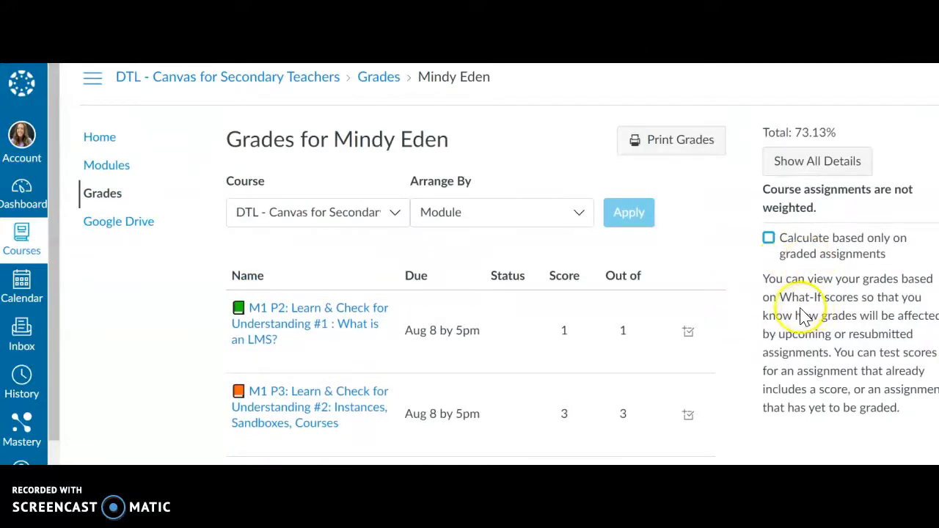
pyautogui.moveTo(819, 394)
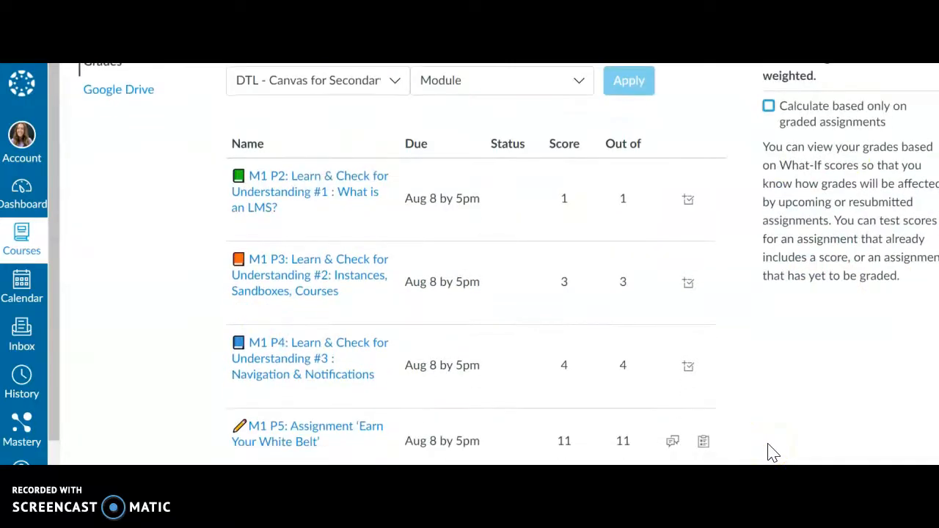
# - Scroll down the Grades page to the unscored 20-point M7 P7 'Earn Your Black Belt' row
pyautogui.scroll(-3)
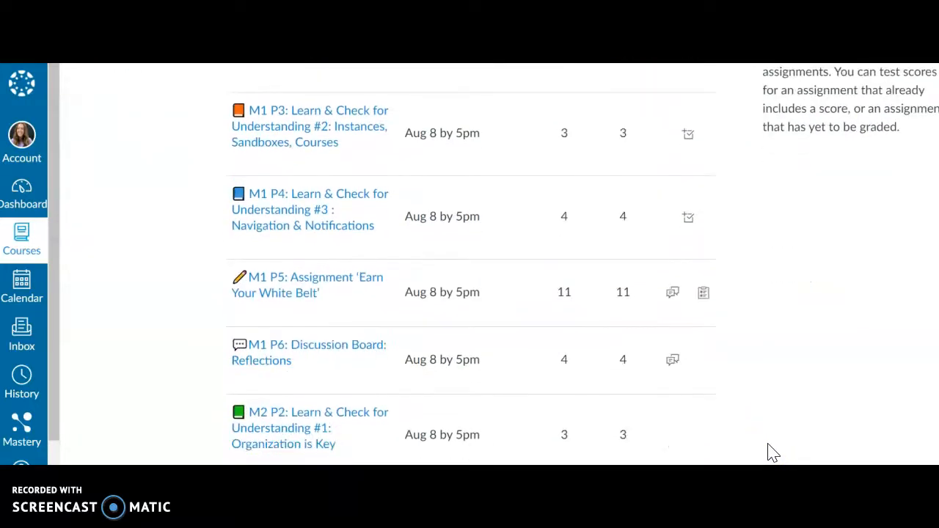
pyautogui.scroll(-3)
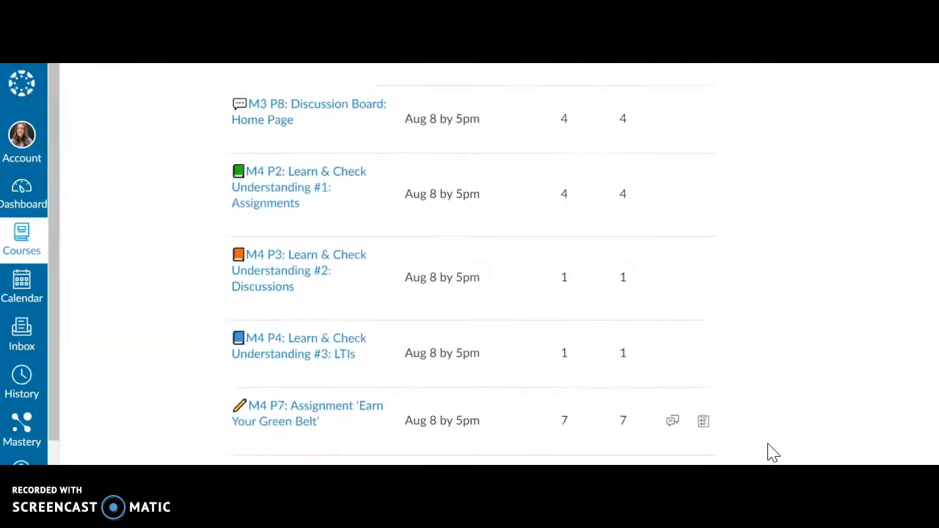
pyautogui.scroll(-3)
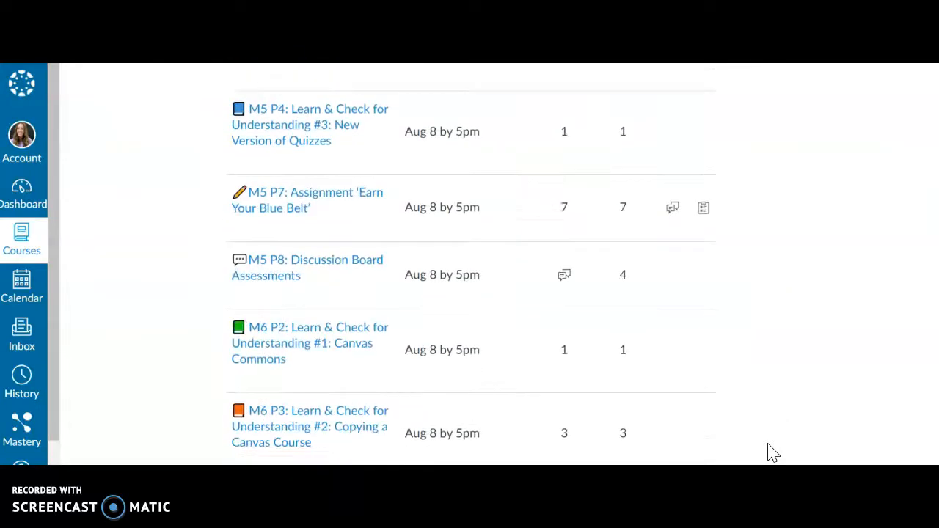
pyautogui.scroll(-3)
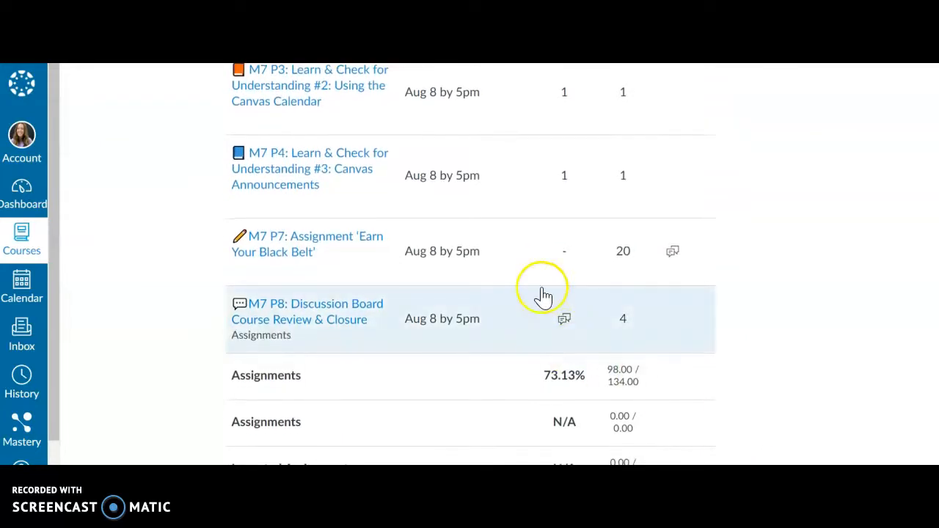
pyautogui.moveTo(469, 227)
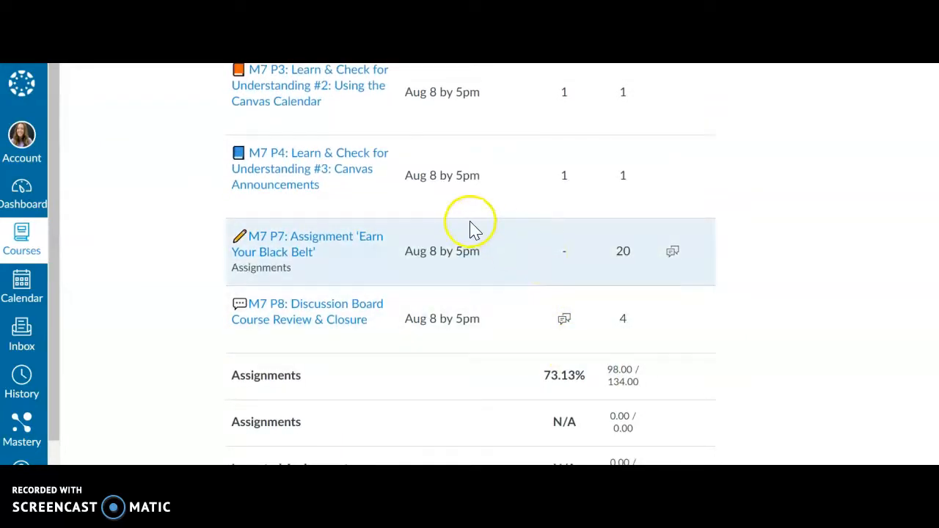
pyautogui.moveTo(564, 251)
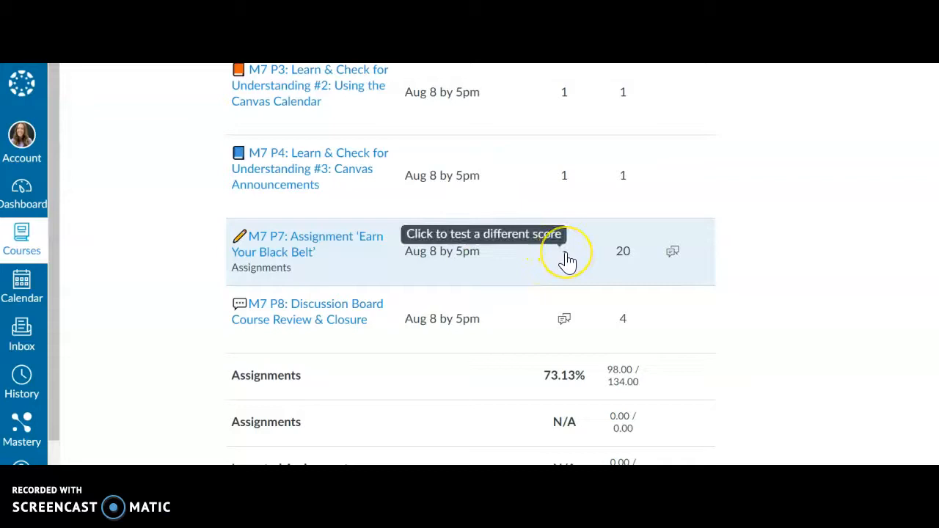
# - Enter a what-if score of 10 for the 'Earn Your Black Belt' assignment
pyautogui.click(563, 251)
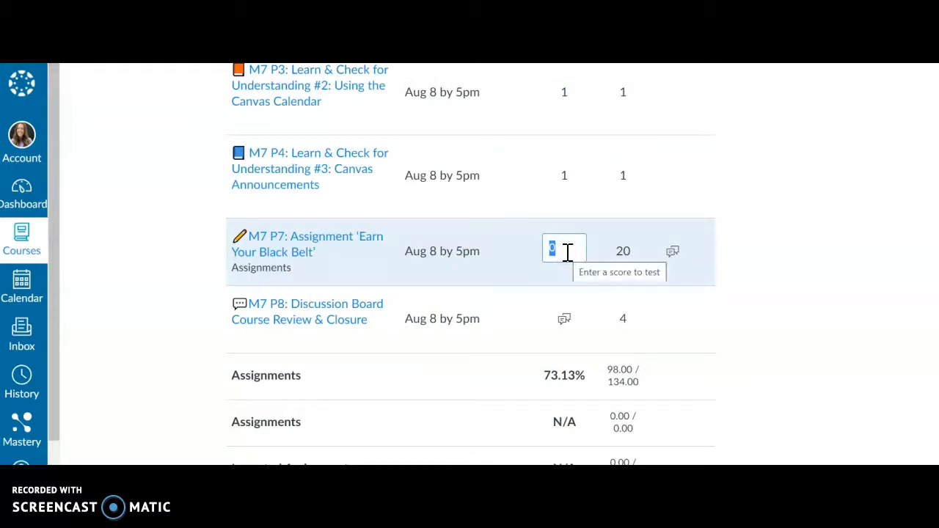
pyautogui.write('10')
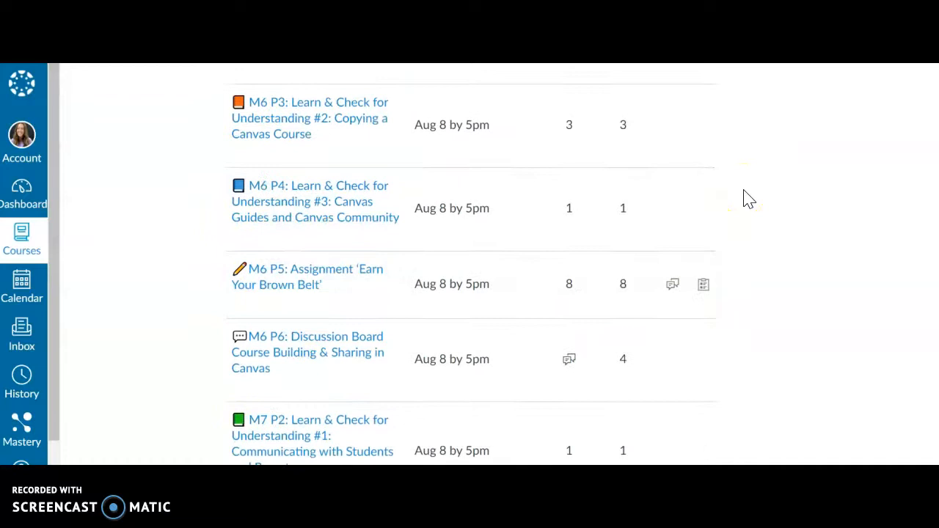
# - Scroll up to the 80.6% what-if total, then revert to the actual 73.13% score
pyautogui.scroll(3)
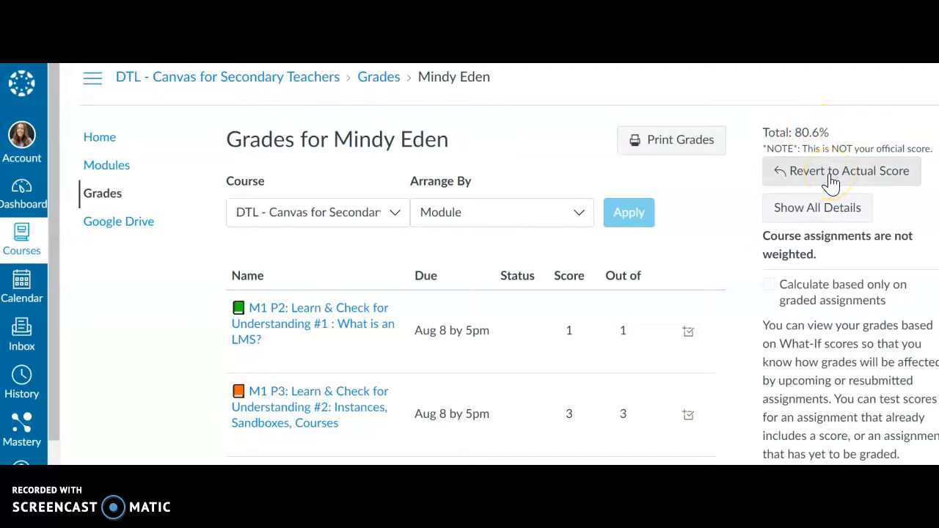
pyautogui.click(841, 170)
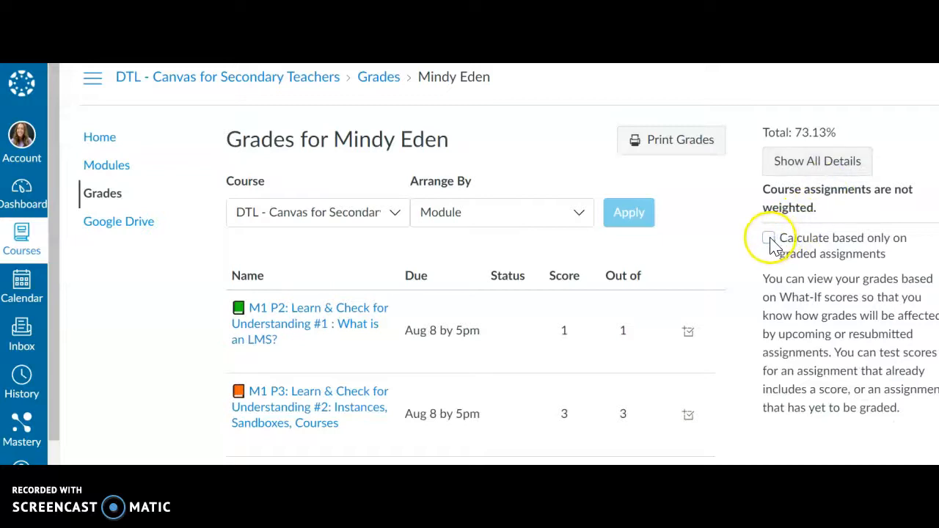
# - Enable 'Calculate based only on graded assignments' so the total shows 100%
pyautogui.click(768, 238)
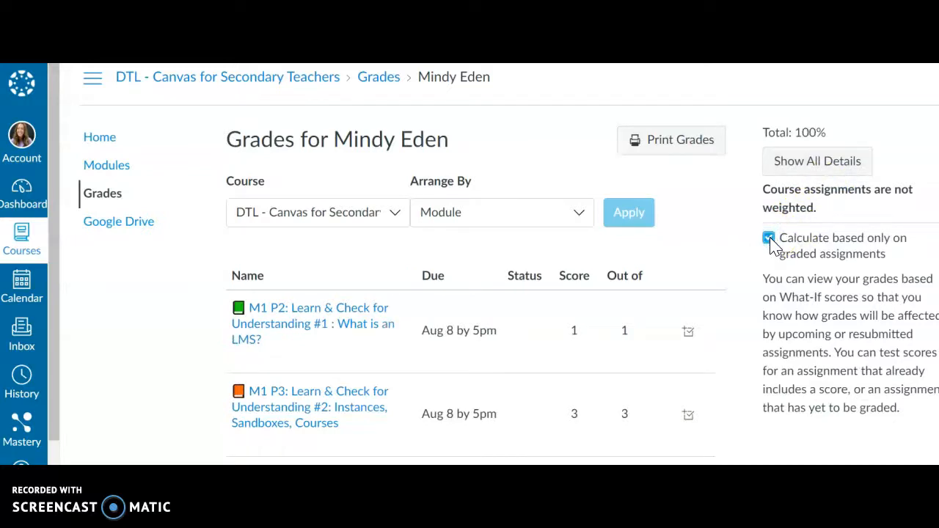